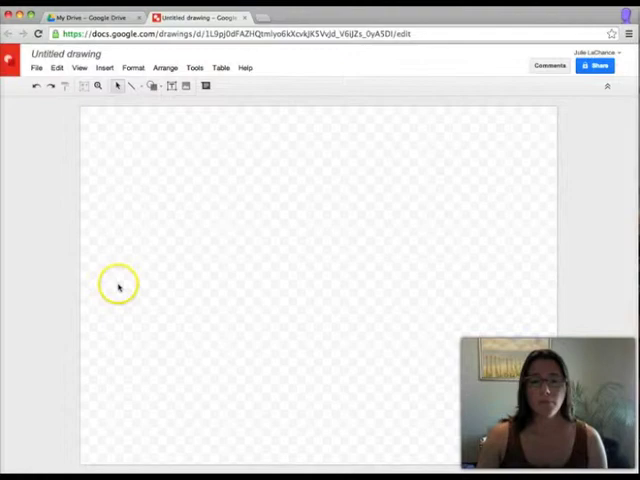
mouse_move(170, 252)
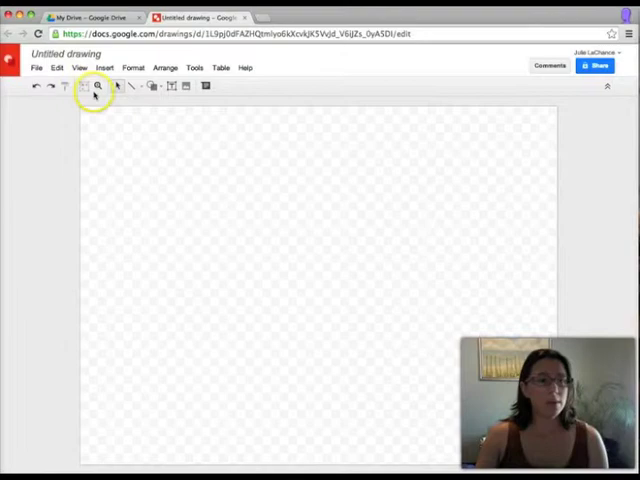
- Insert the black running stick figure clip art found by searching images for 'run'
click(146, 85)
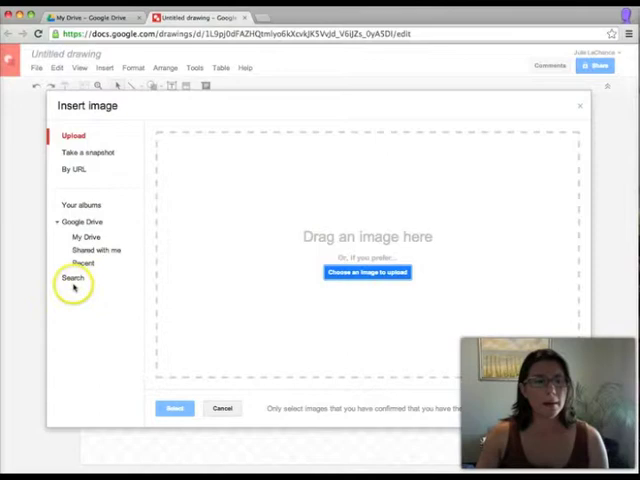
click(72, 277)
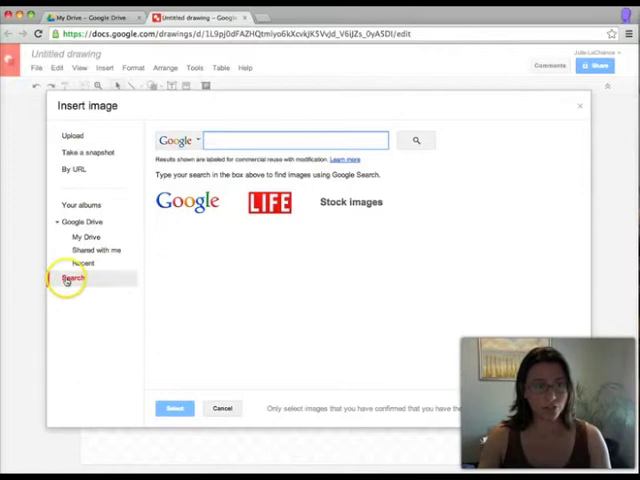
click(414, 140)
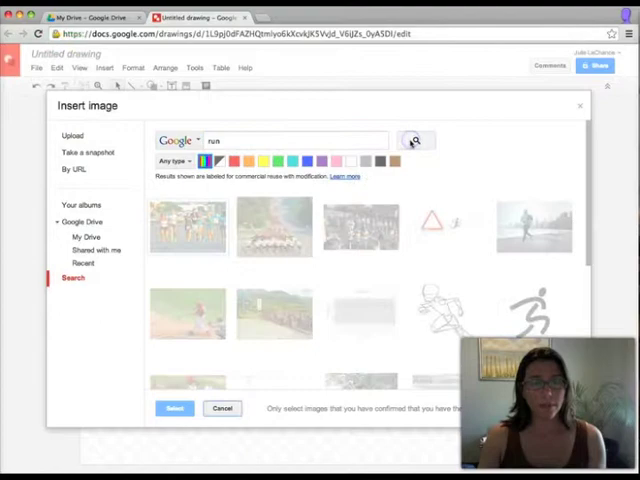
click(415, 140)
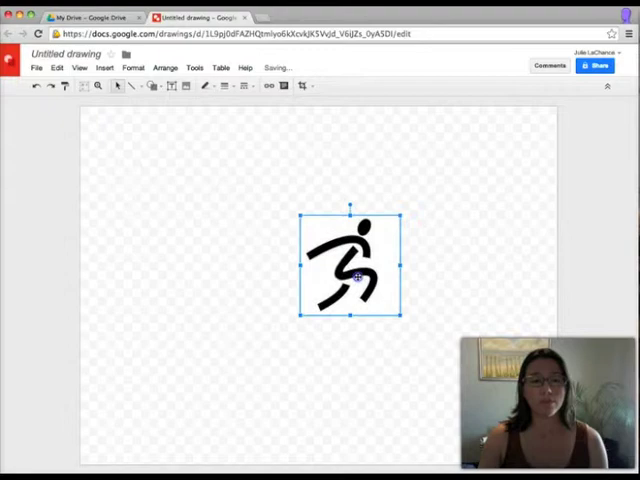
- Enlarge the running figure and move it to the left half of the canvas
drag(353, 262, 185, 305)
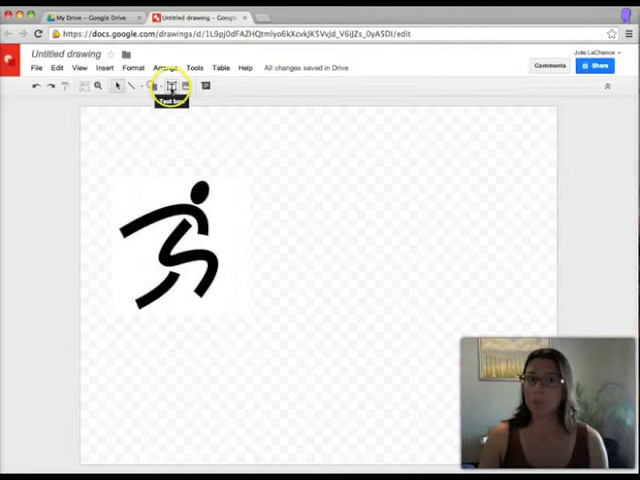
- Add a text box 'Family / Run this saturday' in Impact 36 bold beside the figure
drag(345, 168, 533, 197)
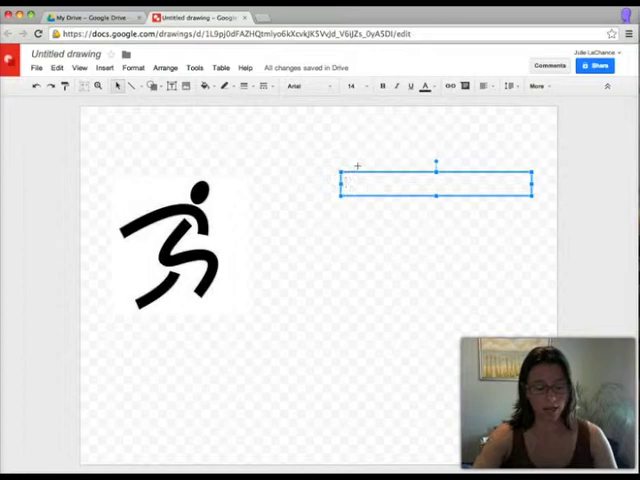
text(Family)
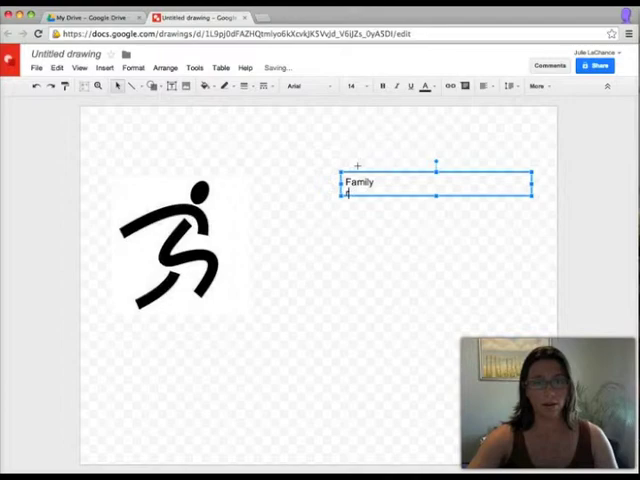
text(Run this saturday)
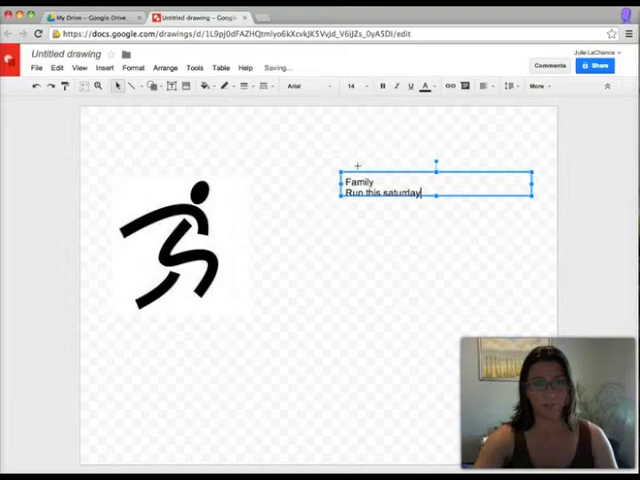
click(300, 85)
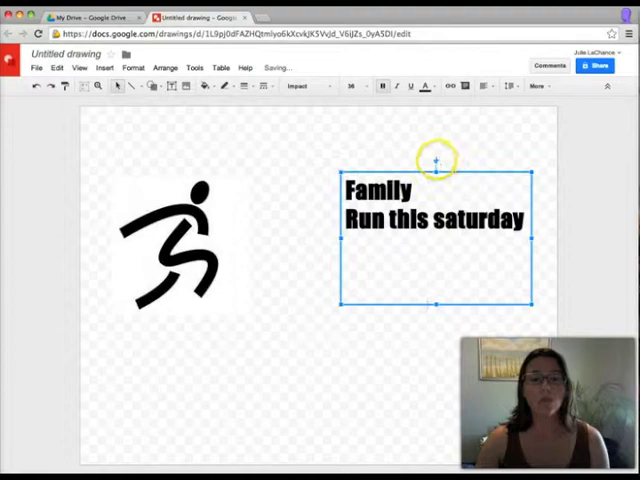
drag(438, 158, 438, 160)
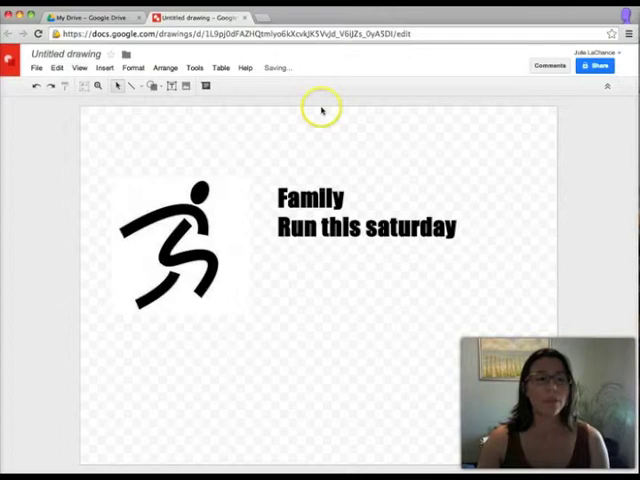
- Show the File > Download as formats (PDF, SVG, PNG, JPEG) for the flyer
click(36, 67)
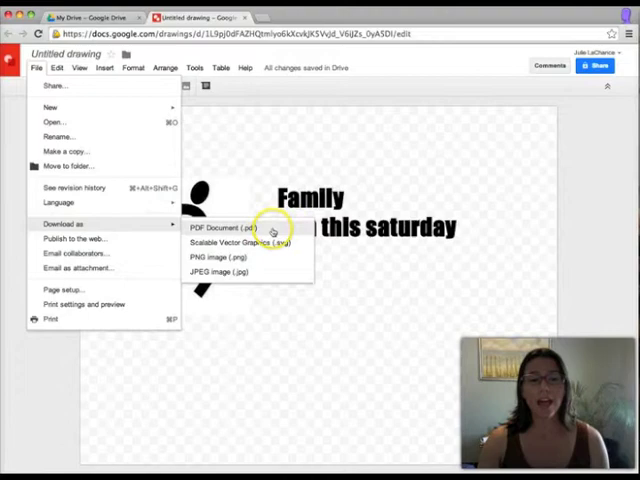